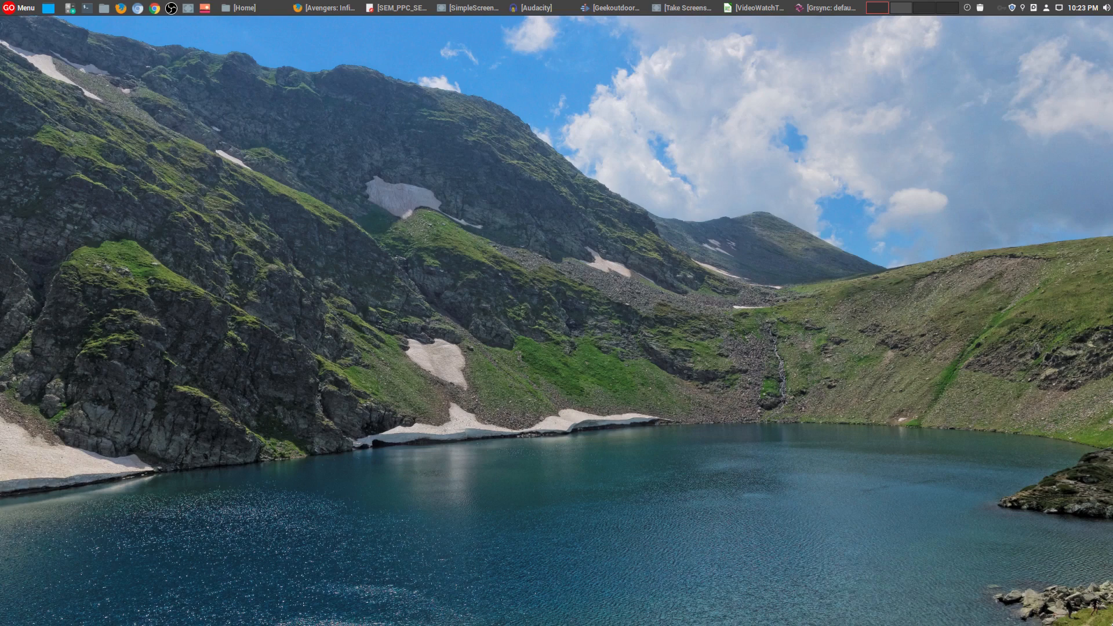
mouse_move(865, 525)
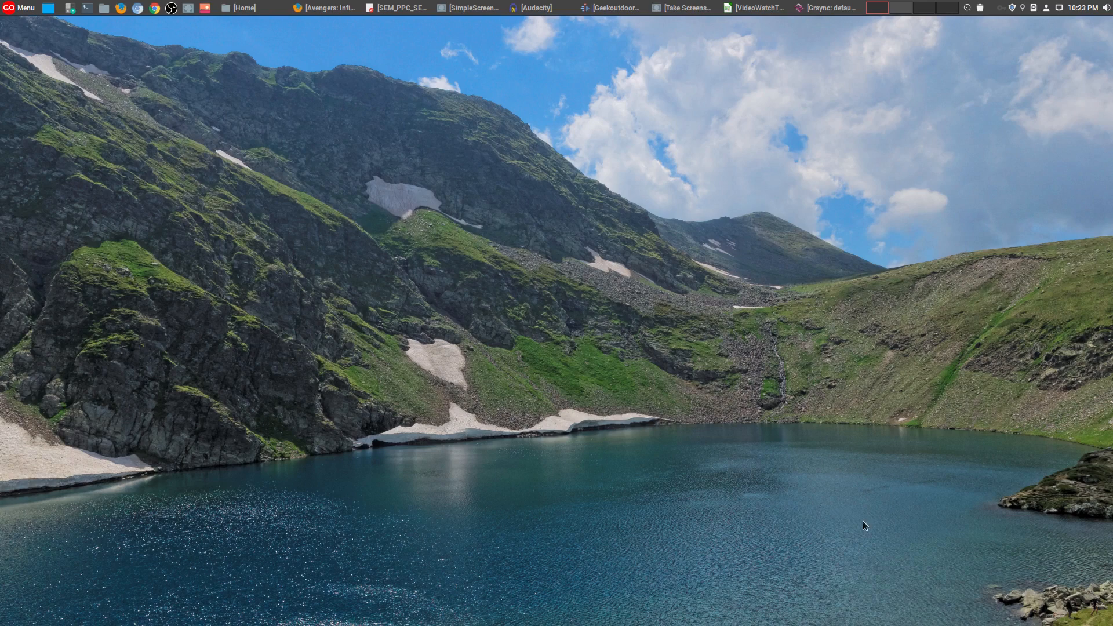
mouse_move(324, 8)
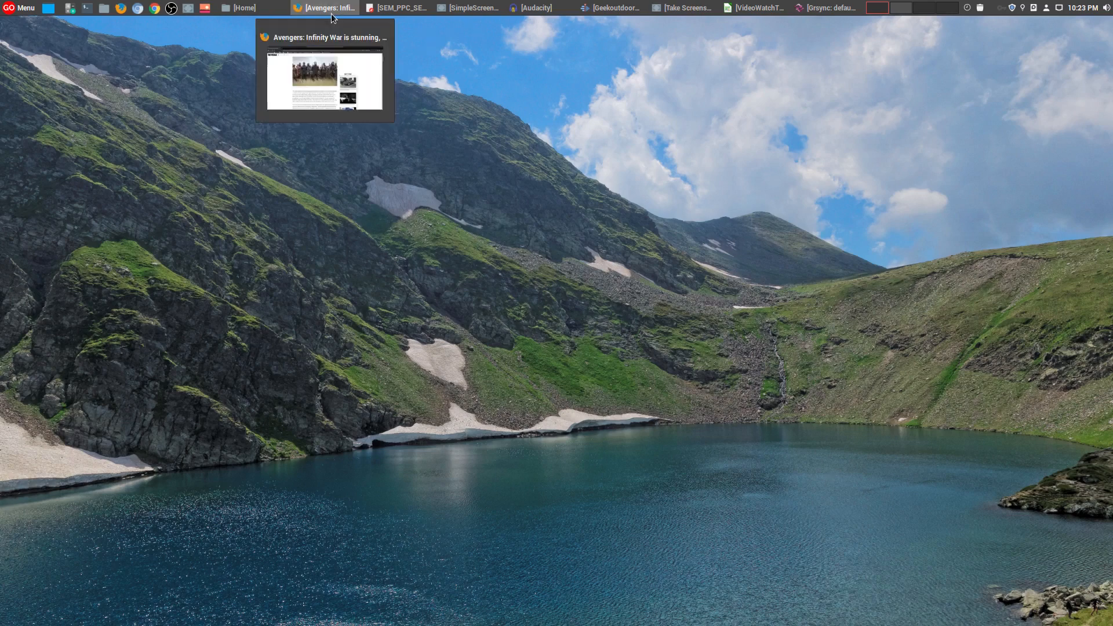
Bring up the Avengers: Infinity War review in Firefox and scroll down to the embedded trailer.
left_click(325, 8)
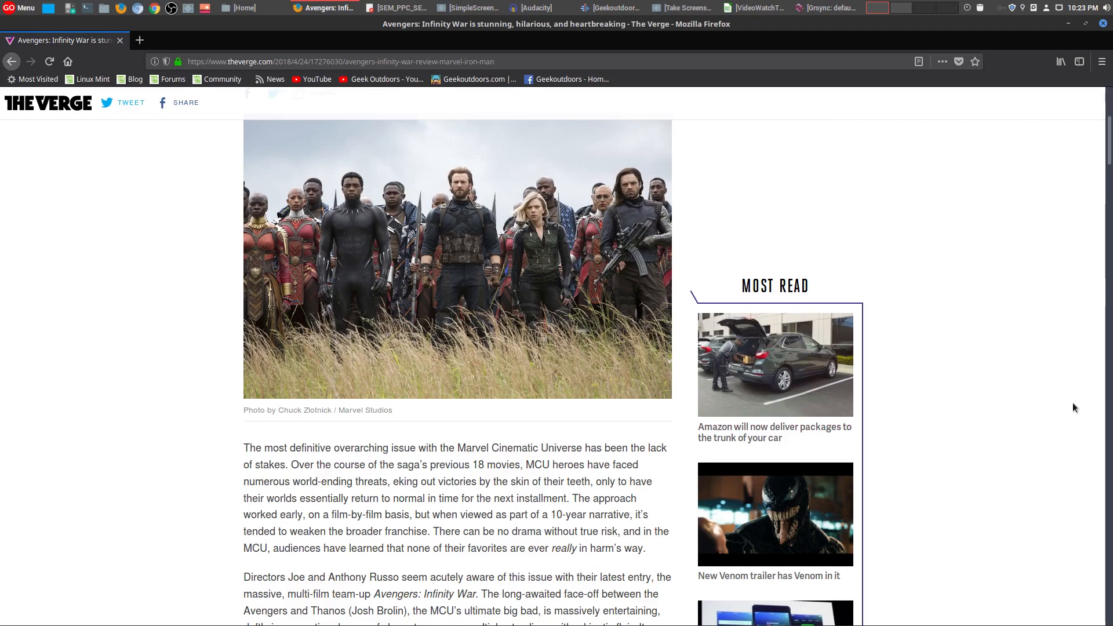
scroll("down", 3)
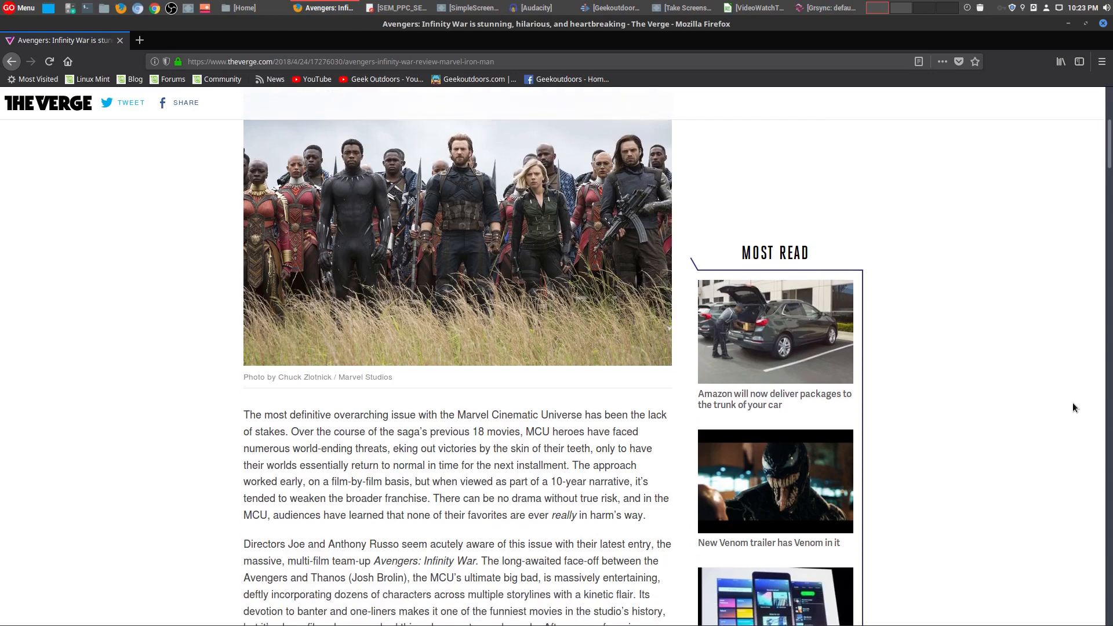
scroll("down", 3)
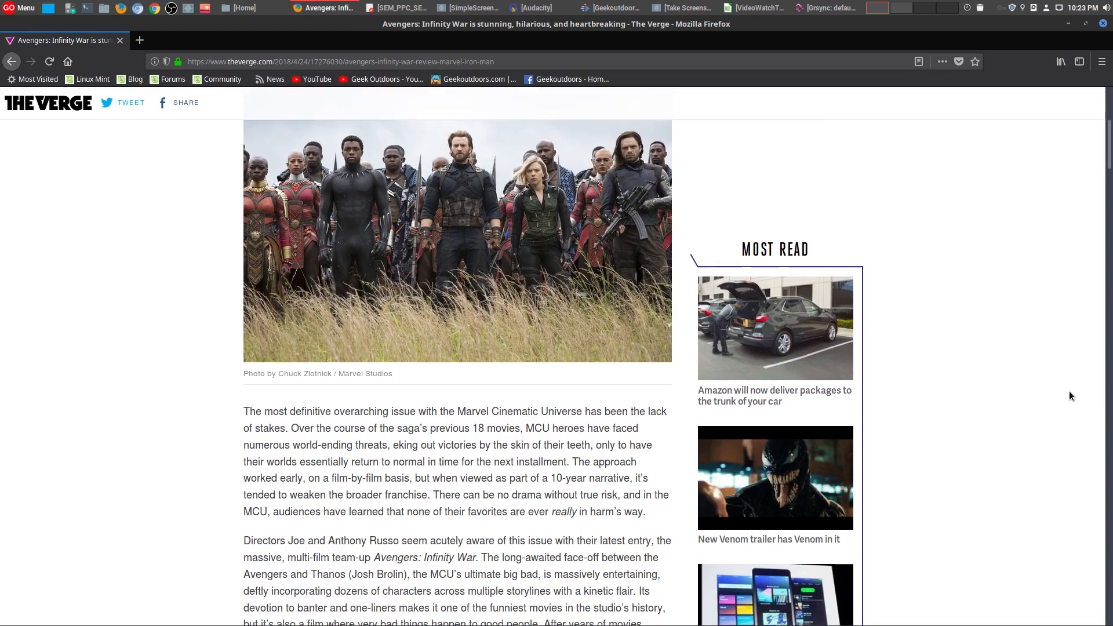
scroll("down", 3)
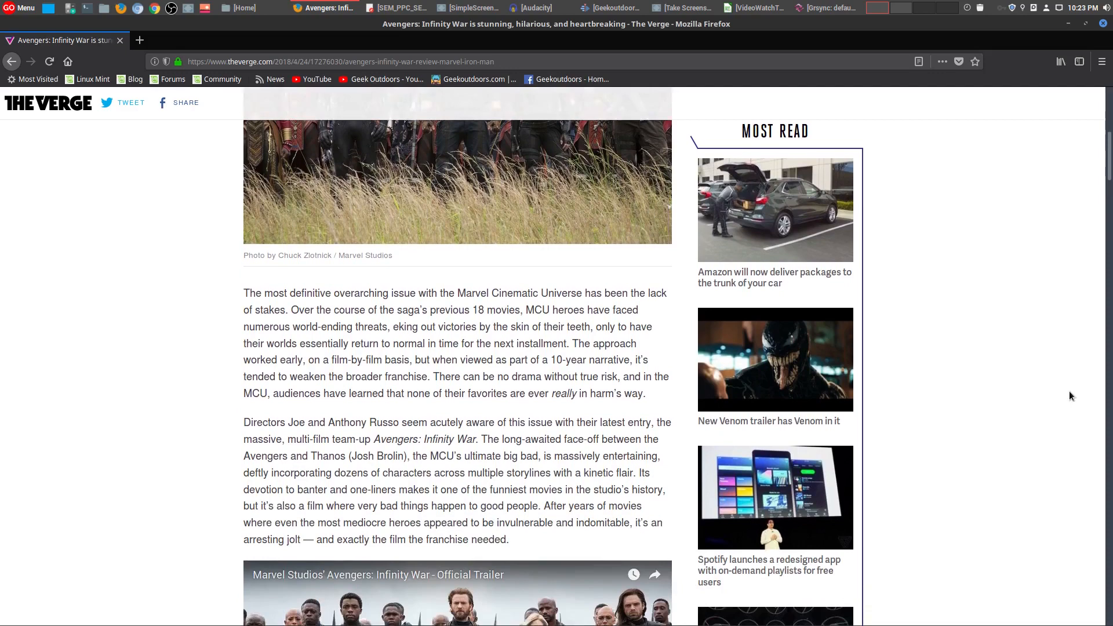
scroll("down", 3)
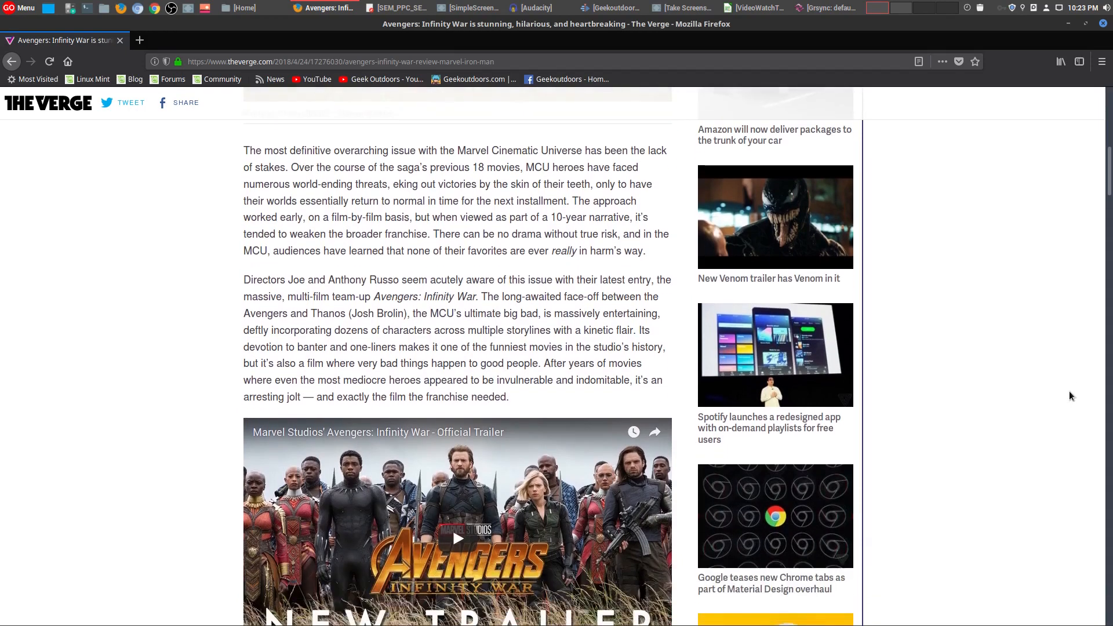
scroll("down", 3)
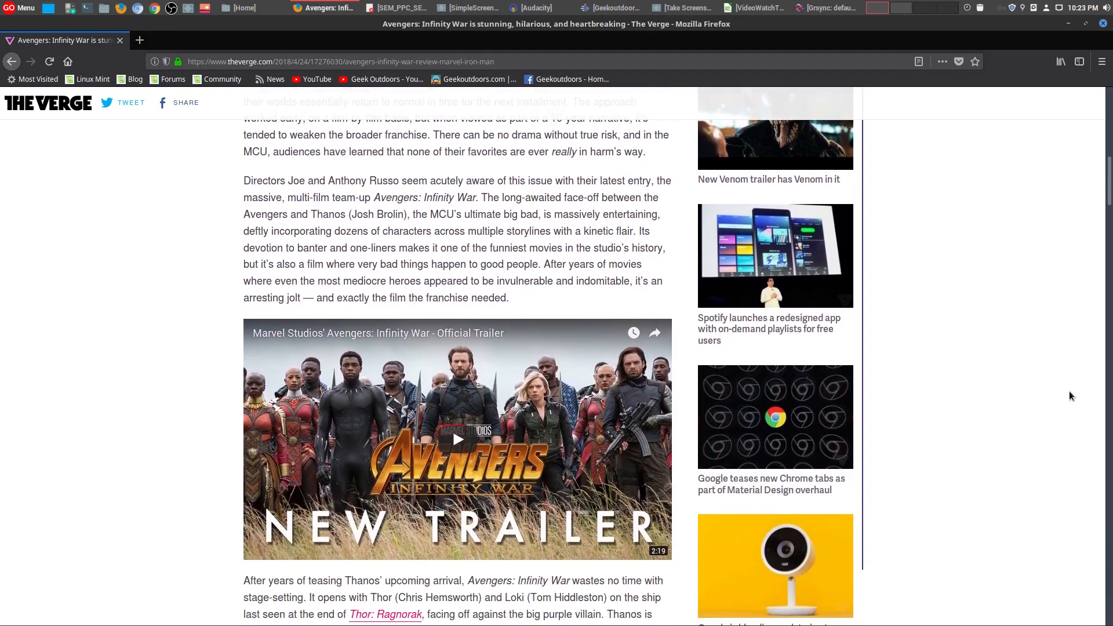
scroll("down", 3)
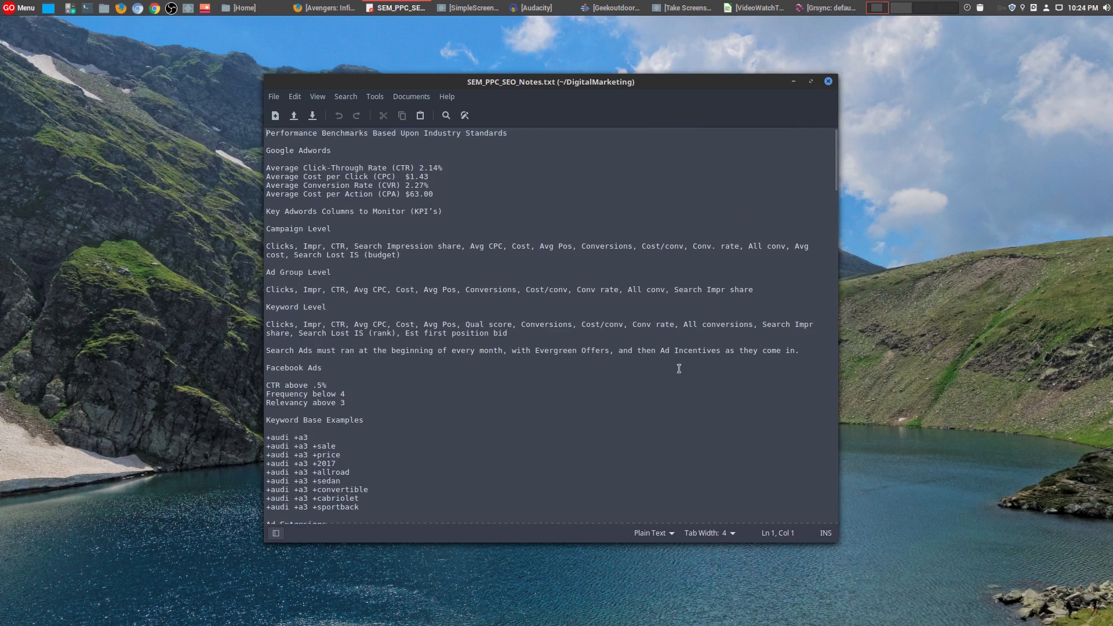
mouse_move(735, 216)
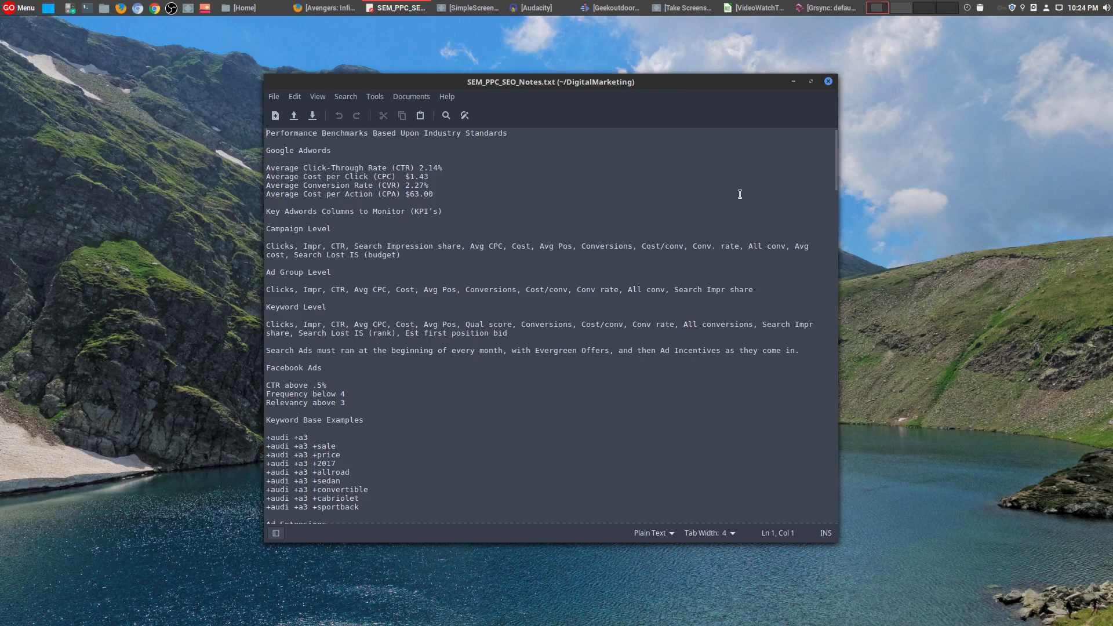
mouse_move(743, 189)
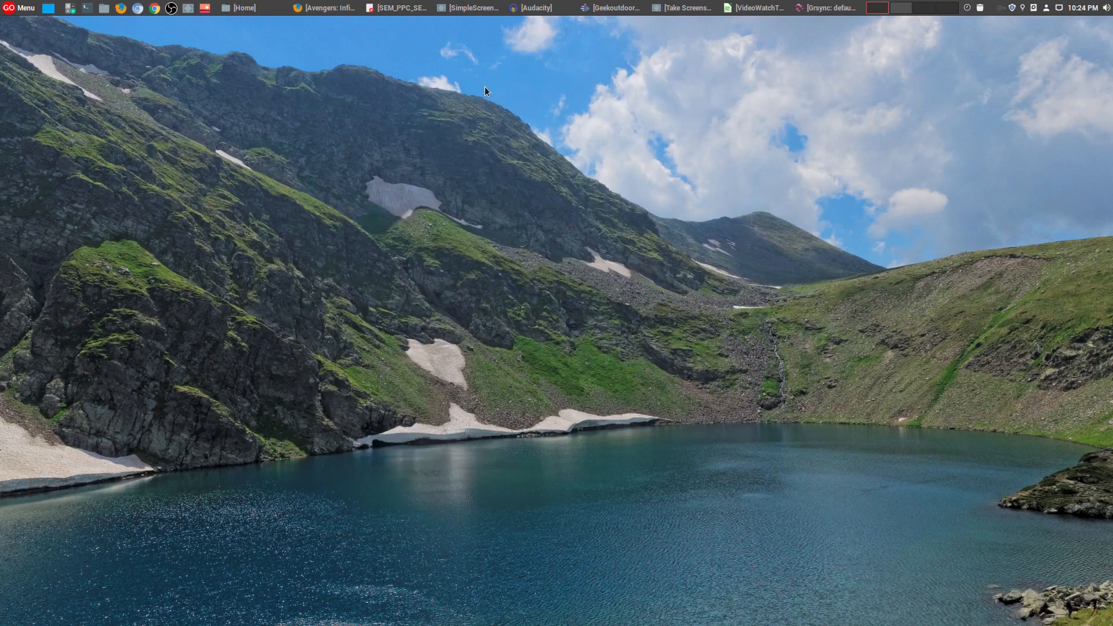
left_click(469, 8)
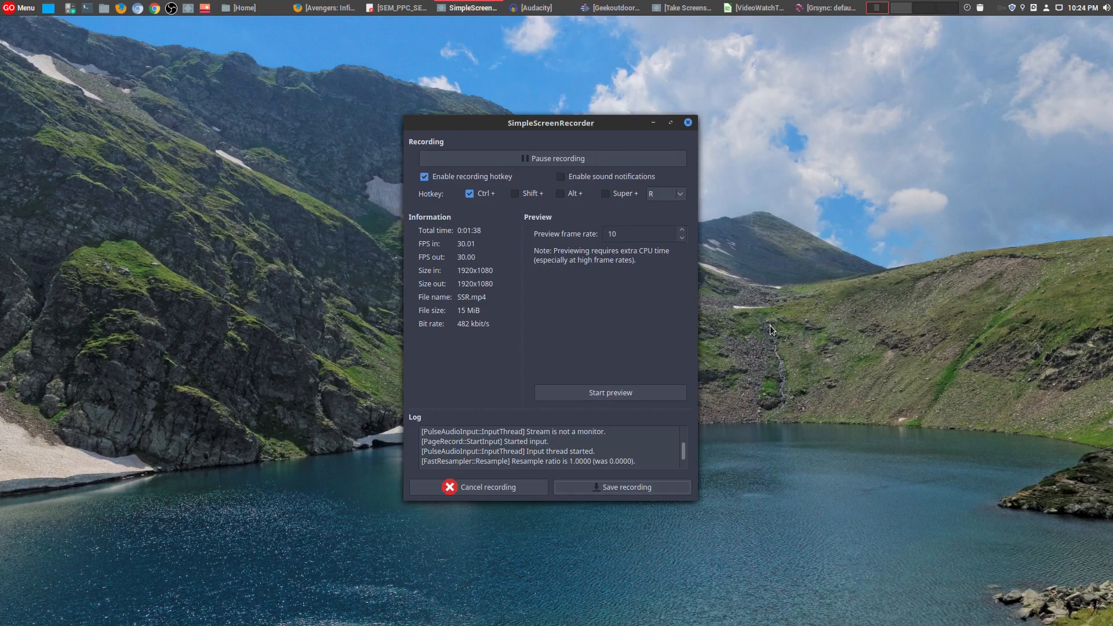
mouse_move(782, 302)
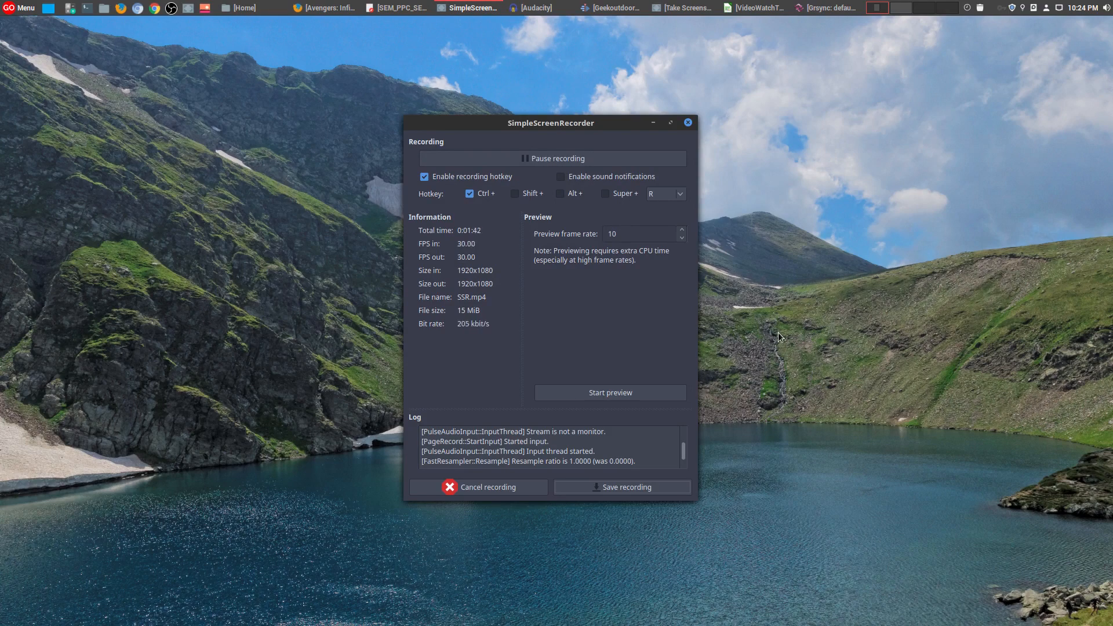
mouse_move(1030, 563)
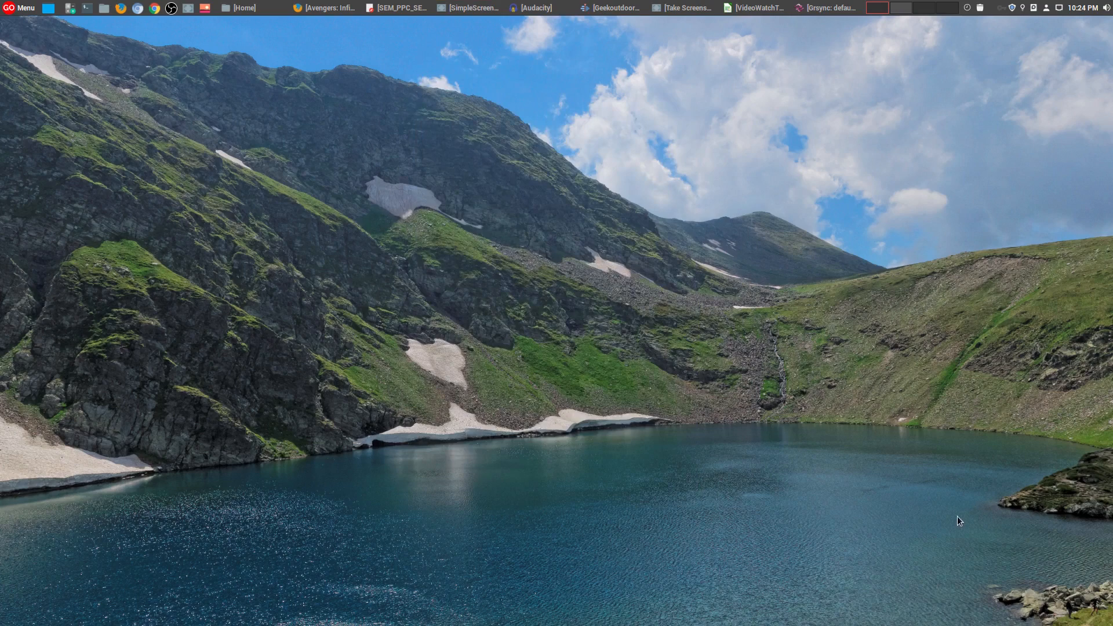
mouse_move(951, 547)
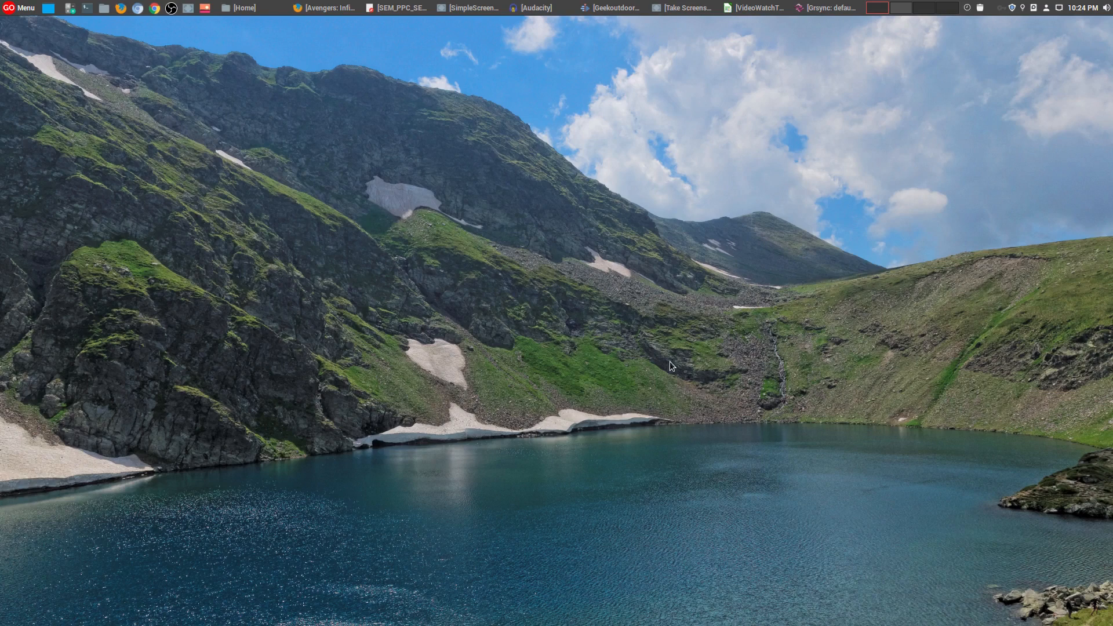
mouse_move(170, 8)
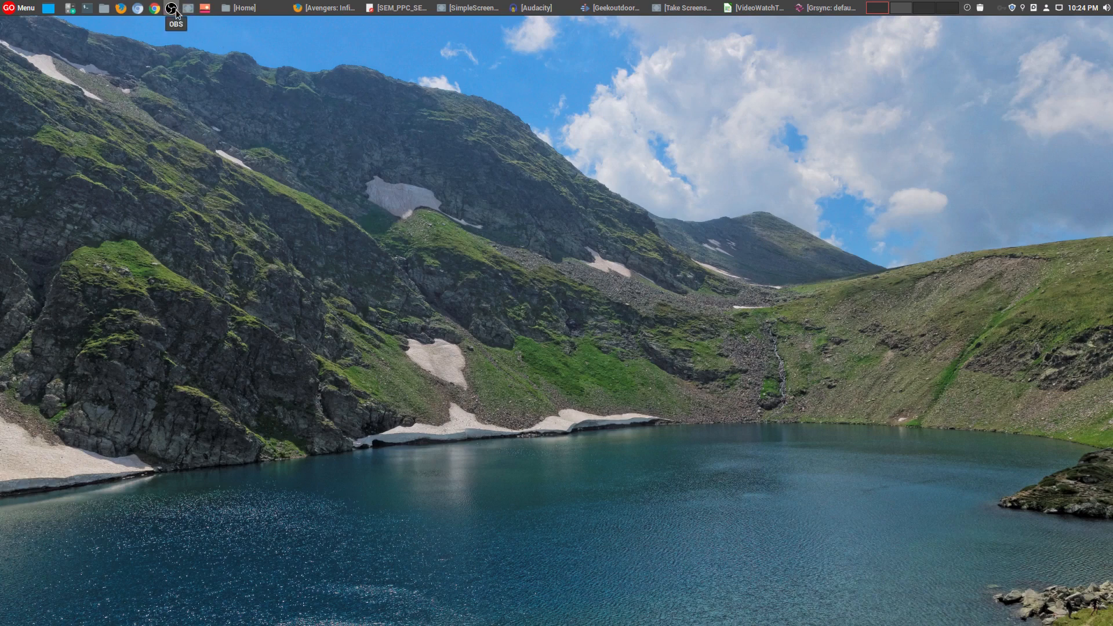
left_click(171, 8)
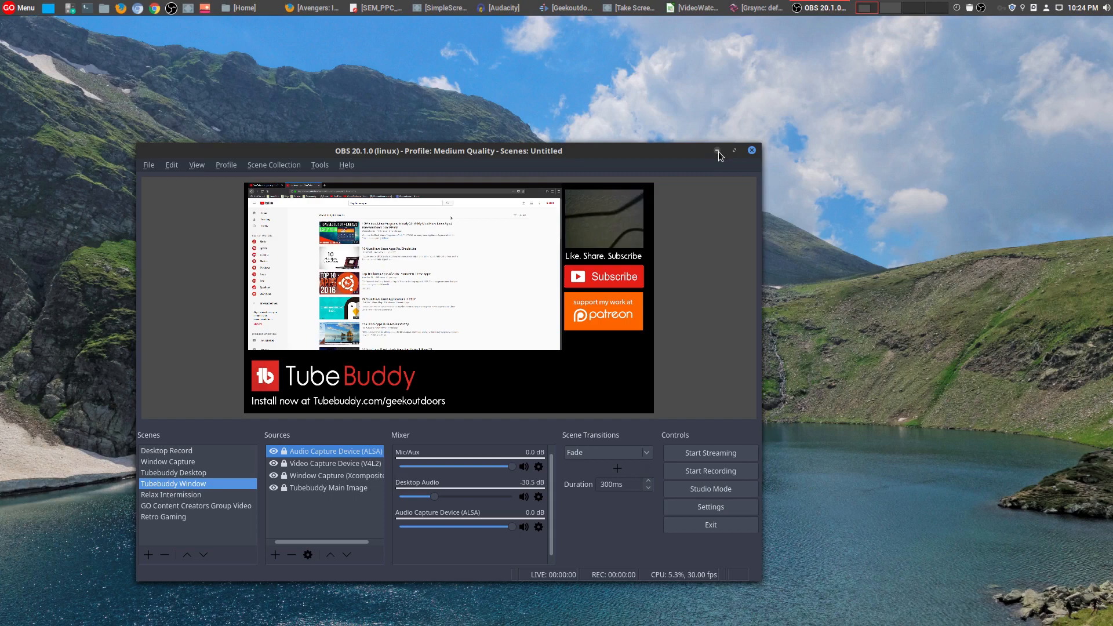
left_click(718, 150)
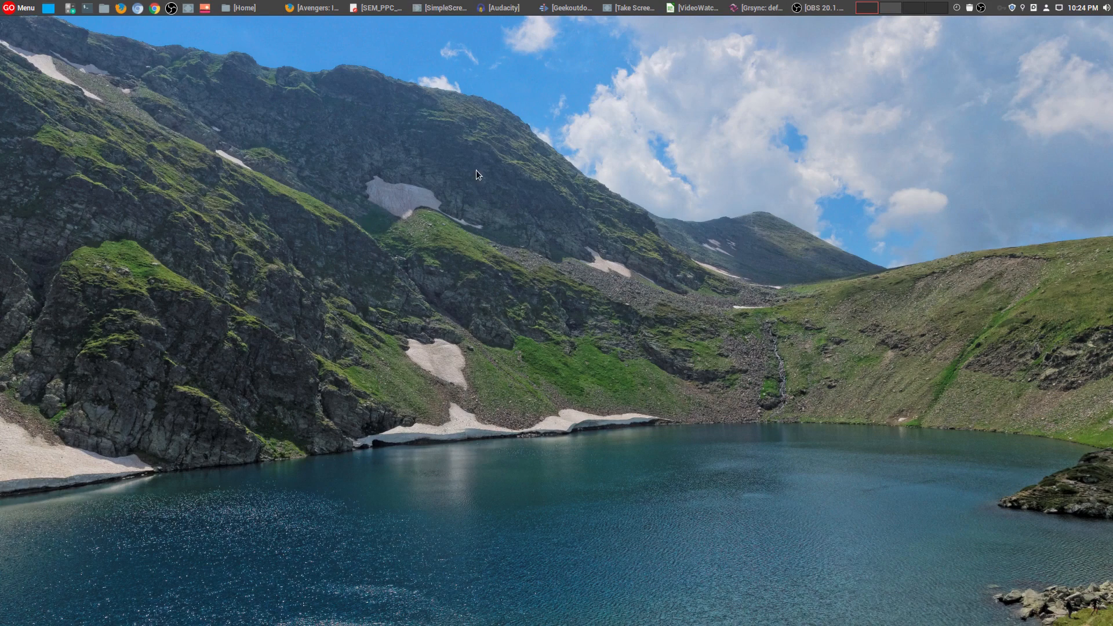
Toggle the empty Audacity window from the panel so the desktop shows again.
left_click(501, 8)
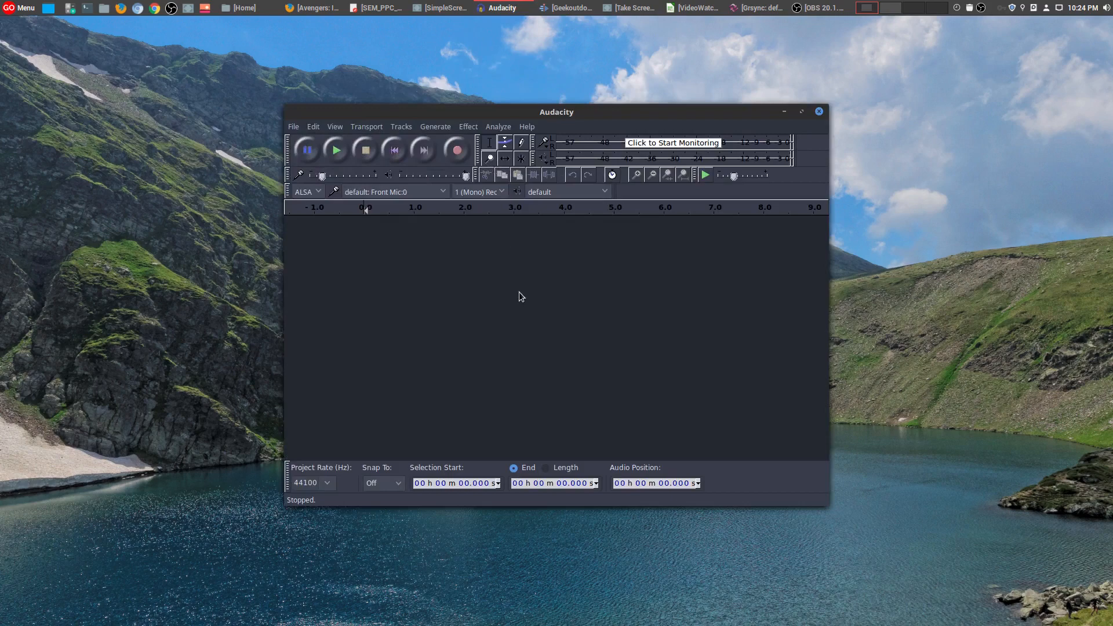
mouse_move(653, 412)
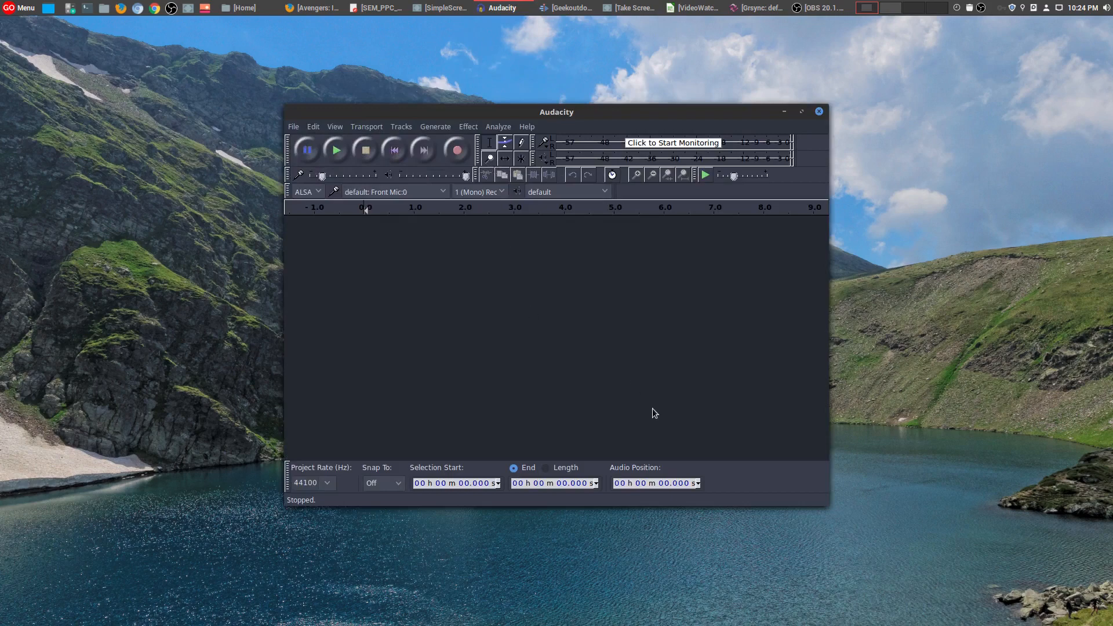
mouse_move(646, 415)
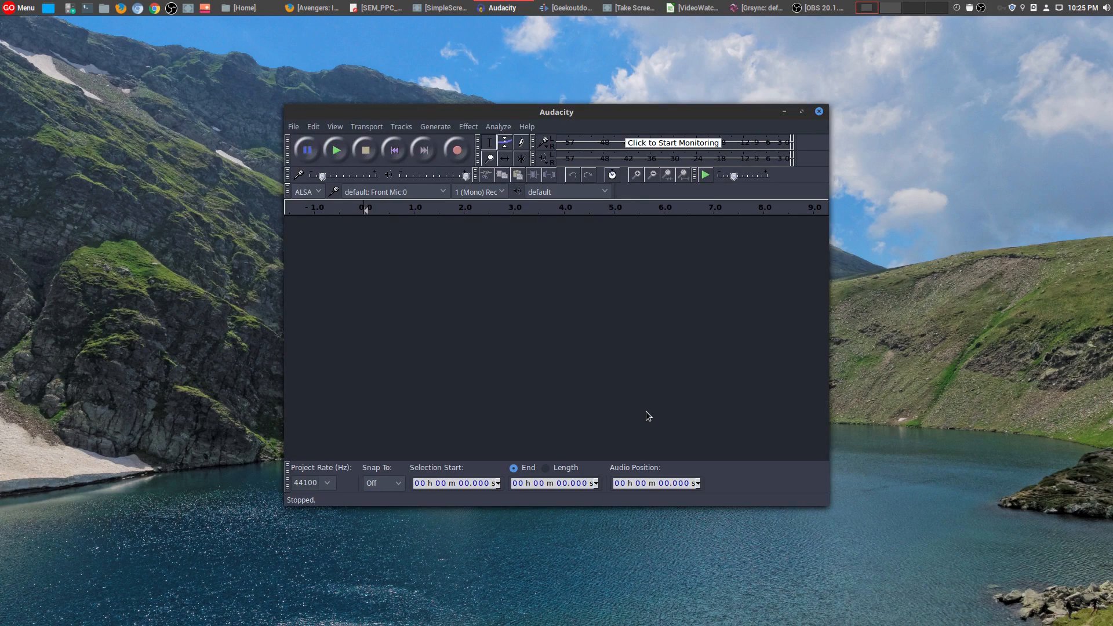
mouse_move(652, 413)
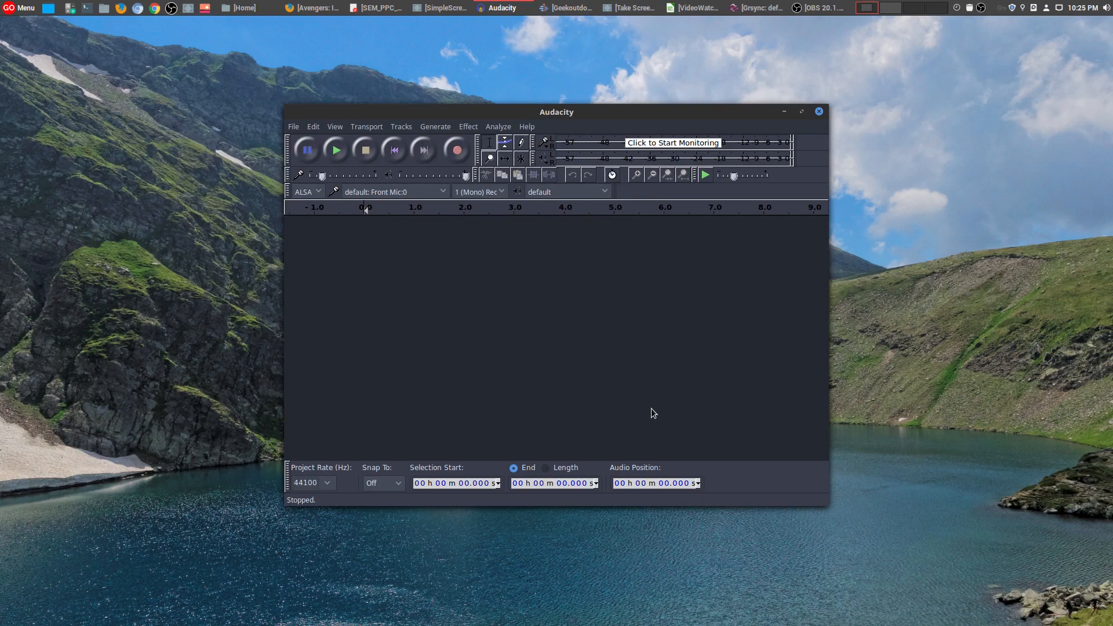
mouse_move(668, 395)
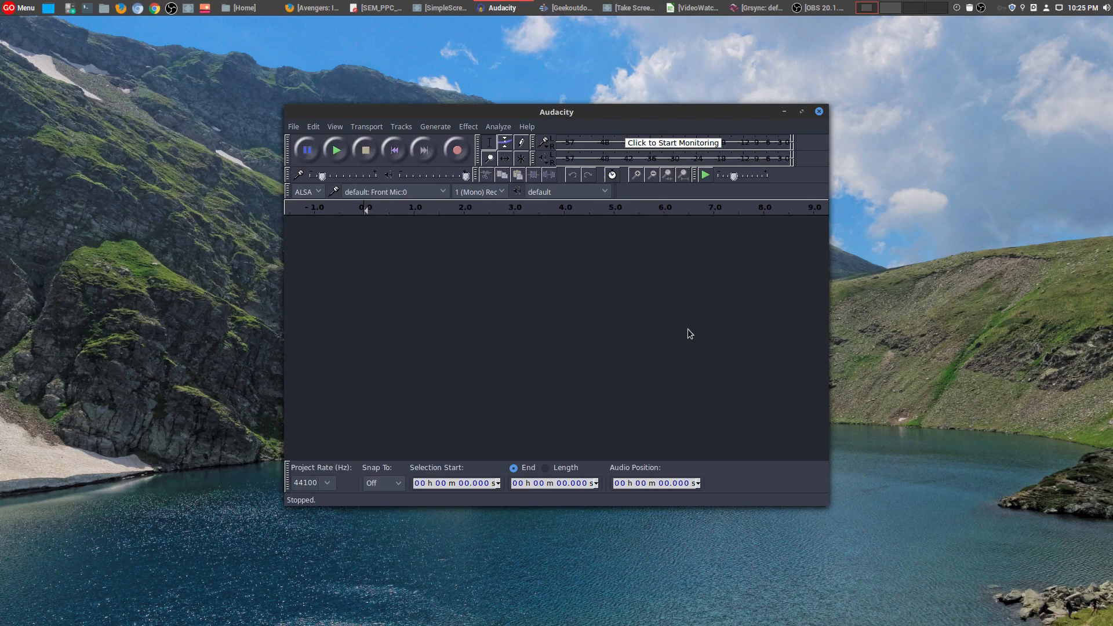
mouse_move(693, 335)
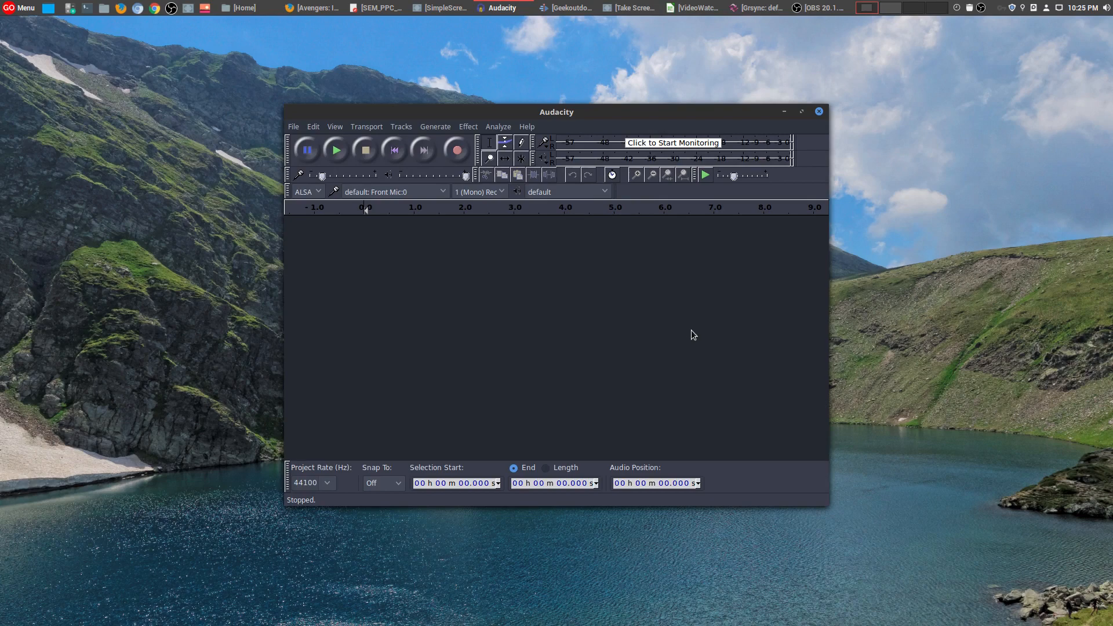
mouse_move(660, 288)
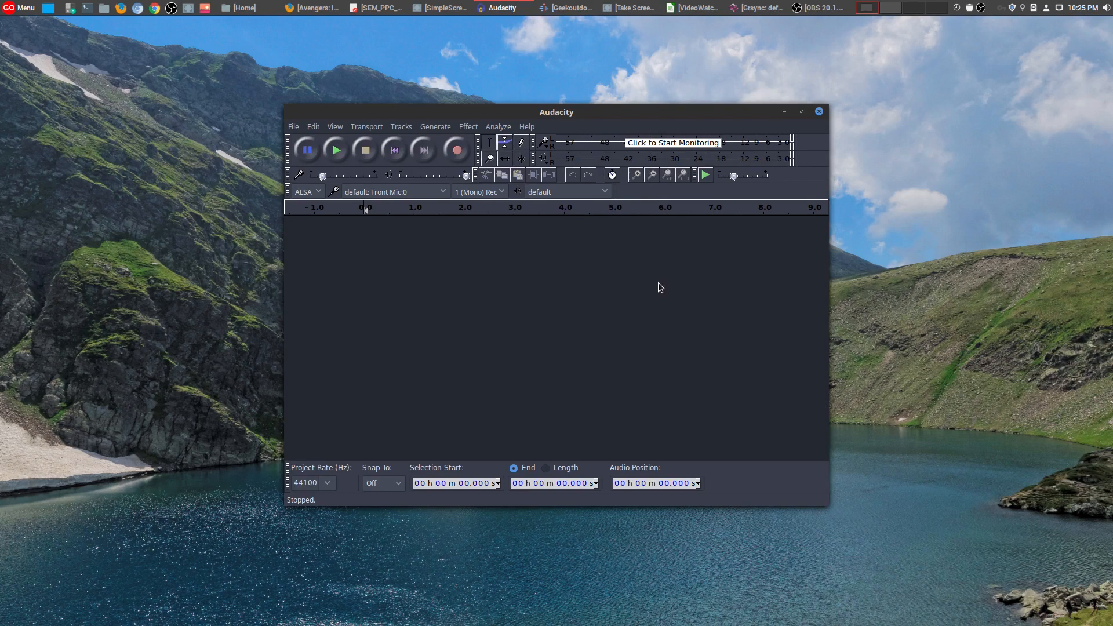
mouse_move(486, 54)
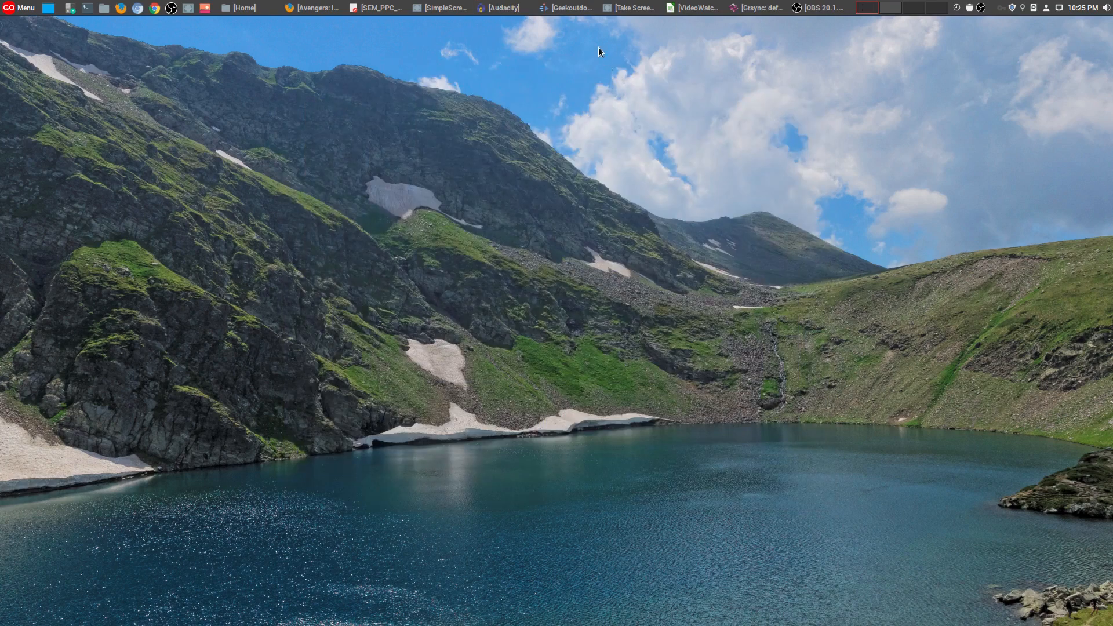
left_click(564, 8)
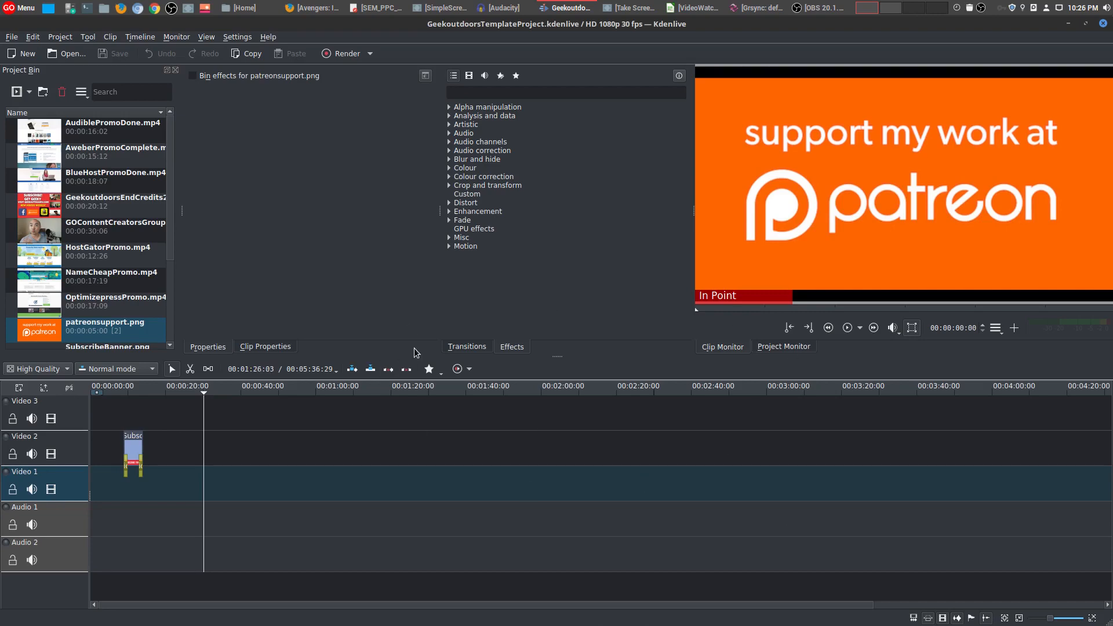
mouse_move(334, 258)
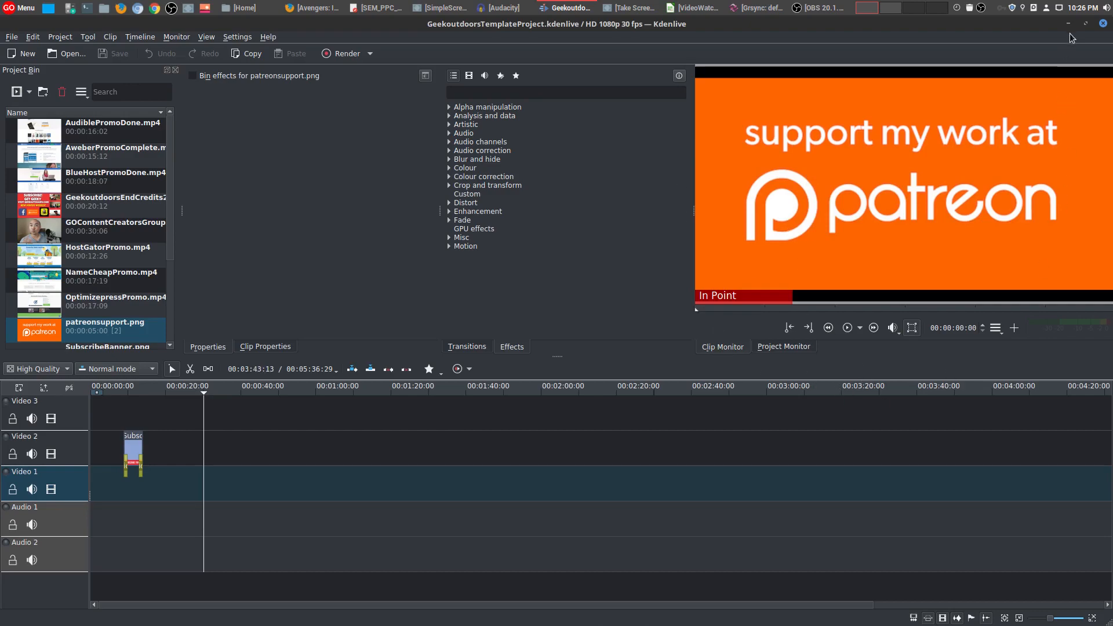
mouse_move(1071, 38)
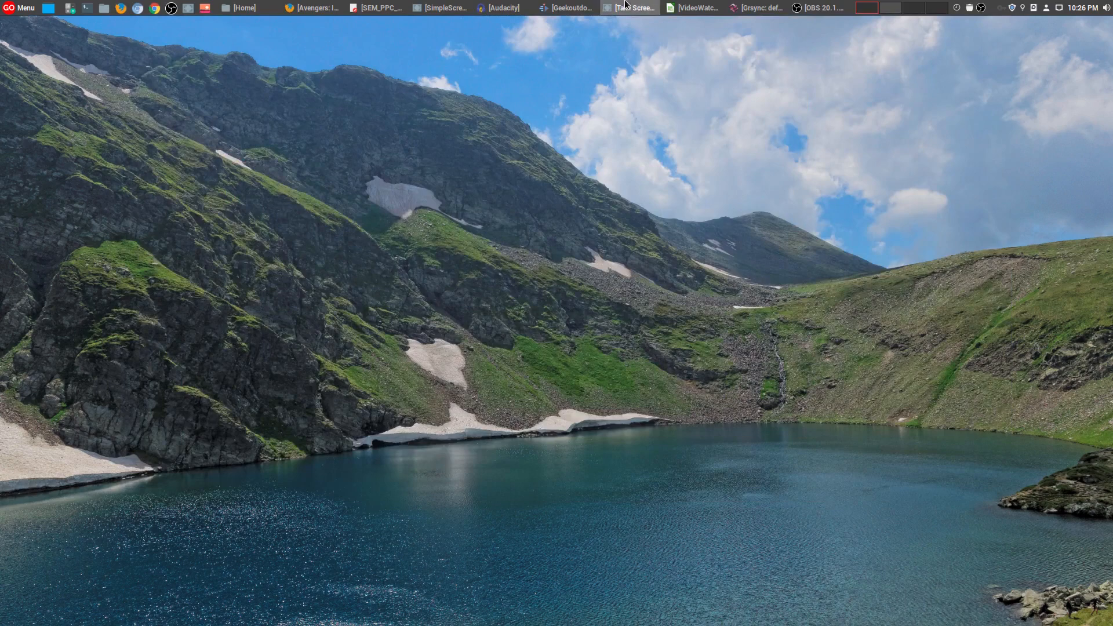
left_click(627, 8)
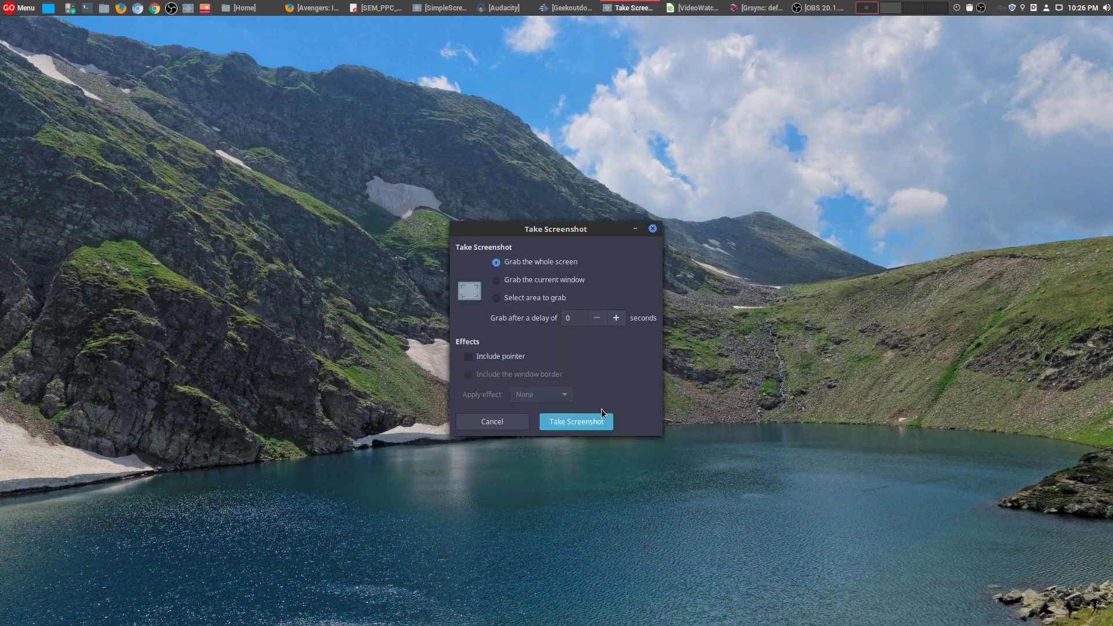
mouse_move(665, 402)
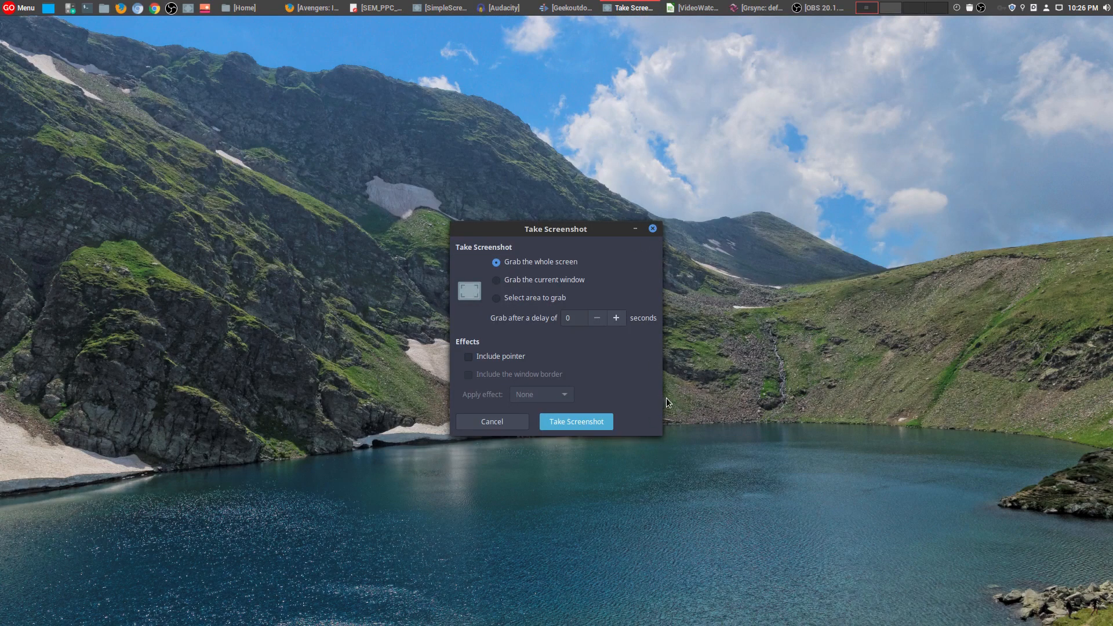
mouse_move(669, 403)
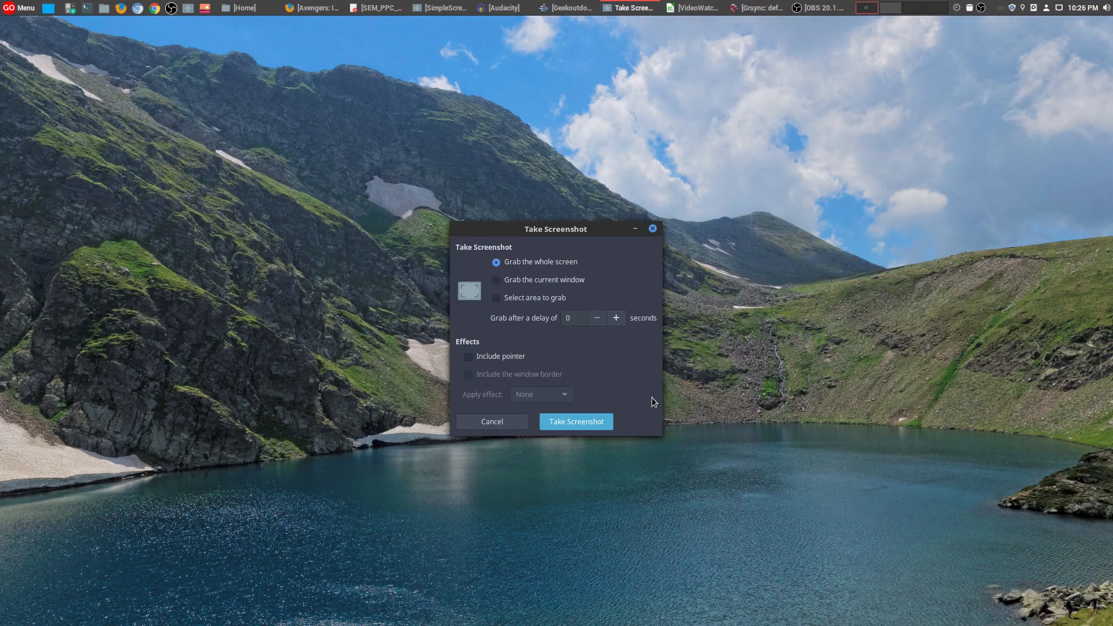
mouse_move(650, 402)
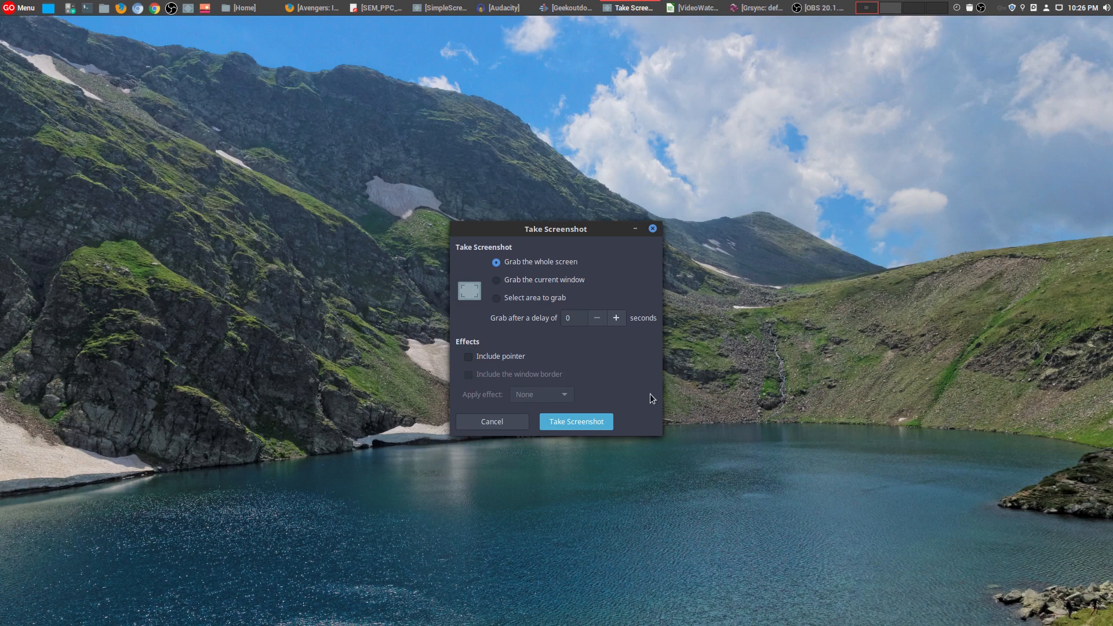
mouse_move(635, 232)
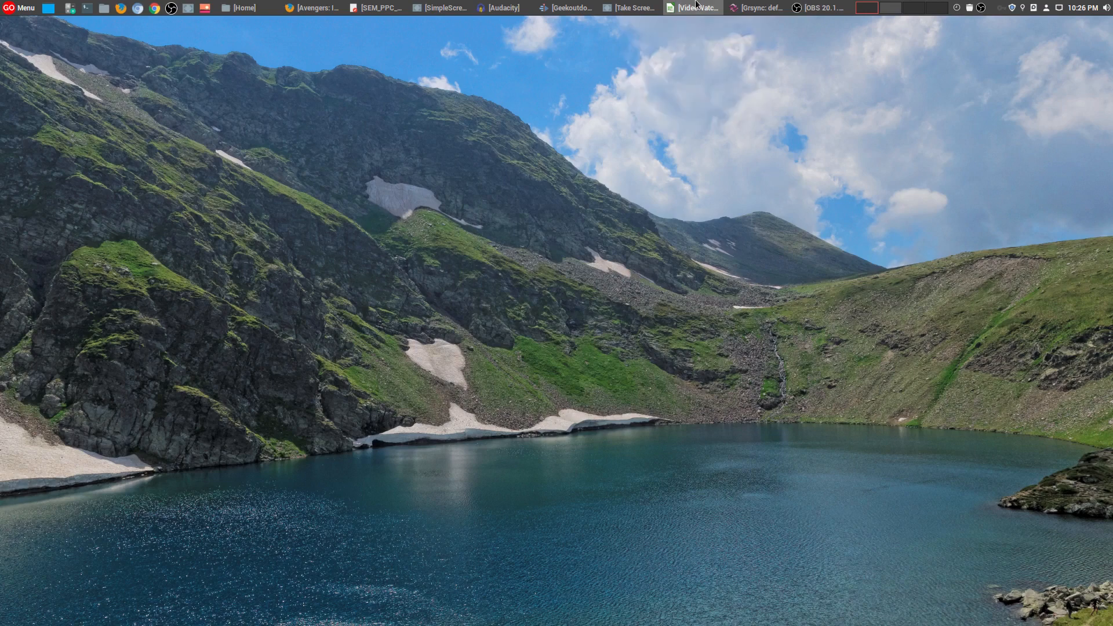
left_click(693, 8)
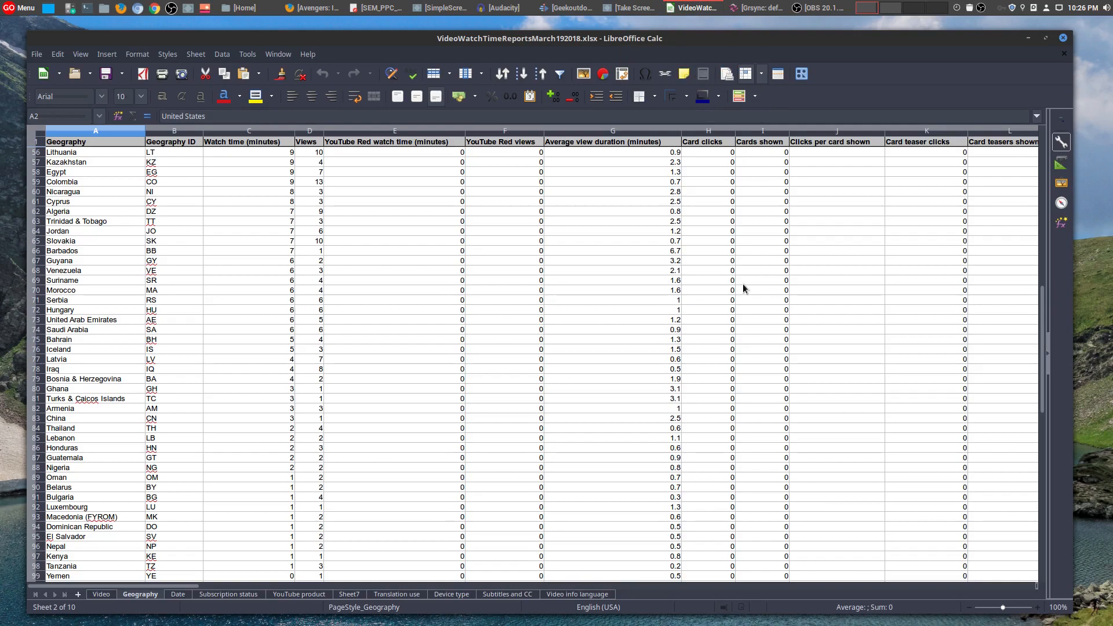
scroll("down", 3)
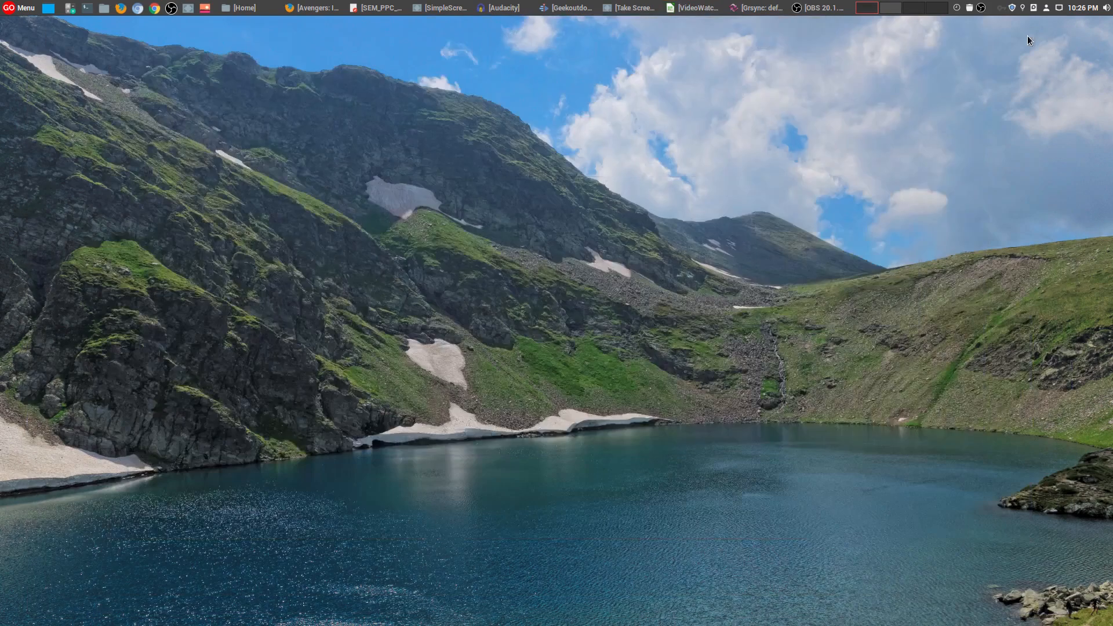
mouse_move(544, 219)
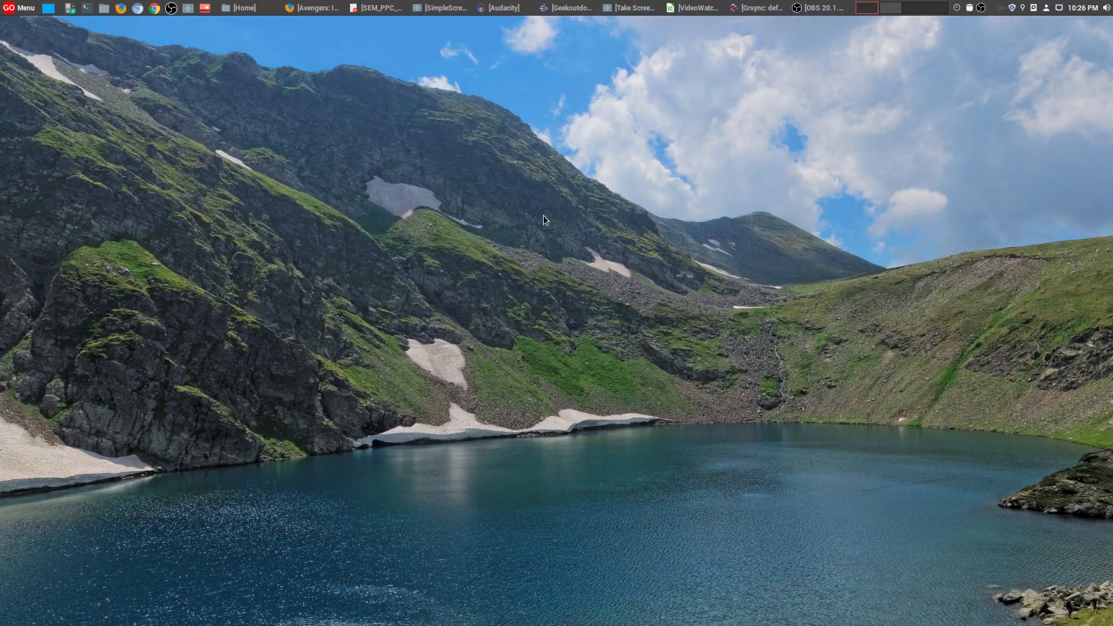
mouse_move(909, 464)
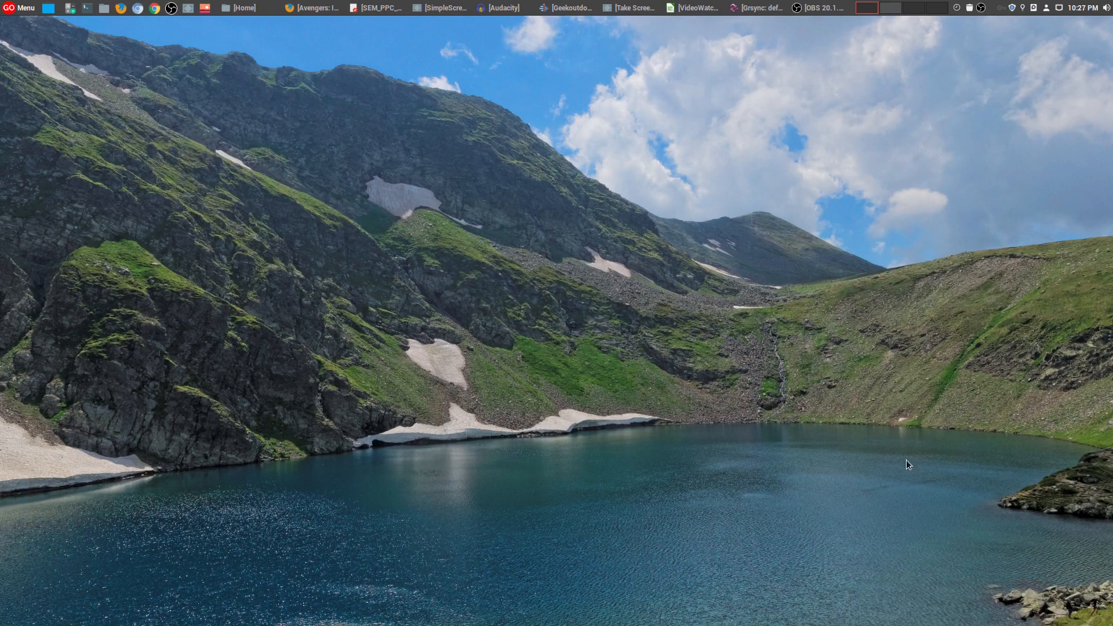
mouse_move(883, 284)
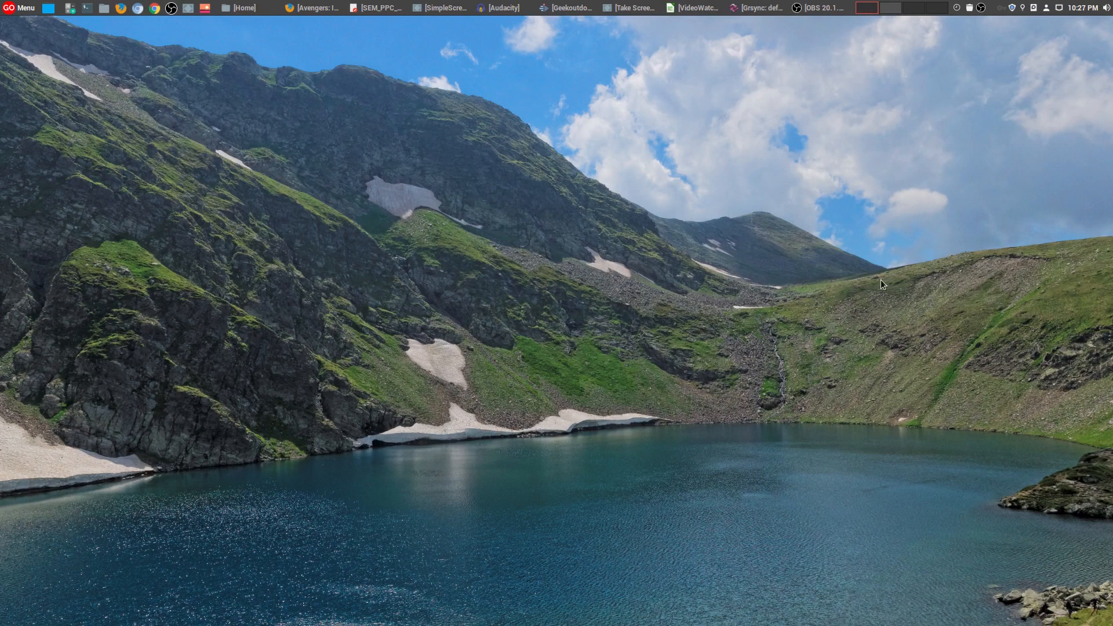
mouse_move(876, 236)
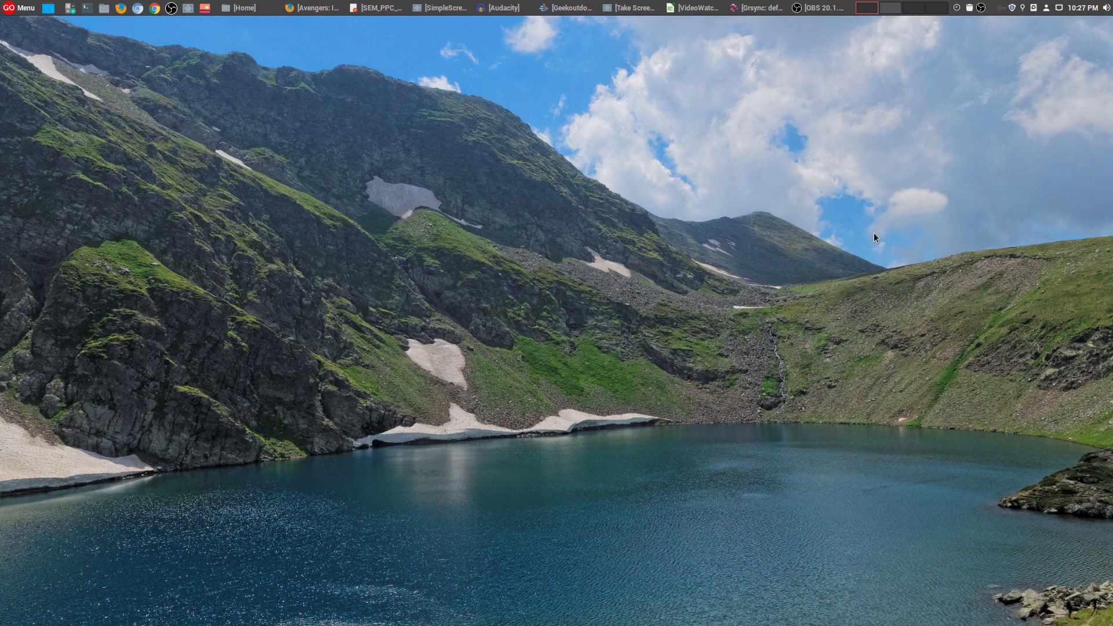
mouse_move(874, 211)
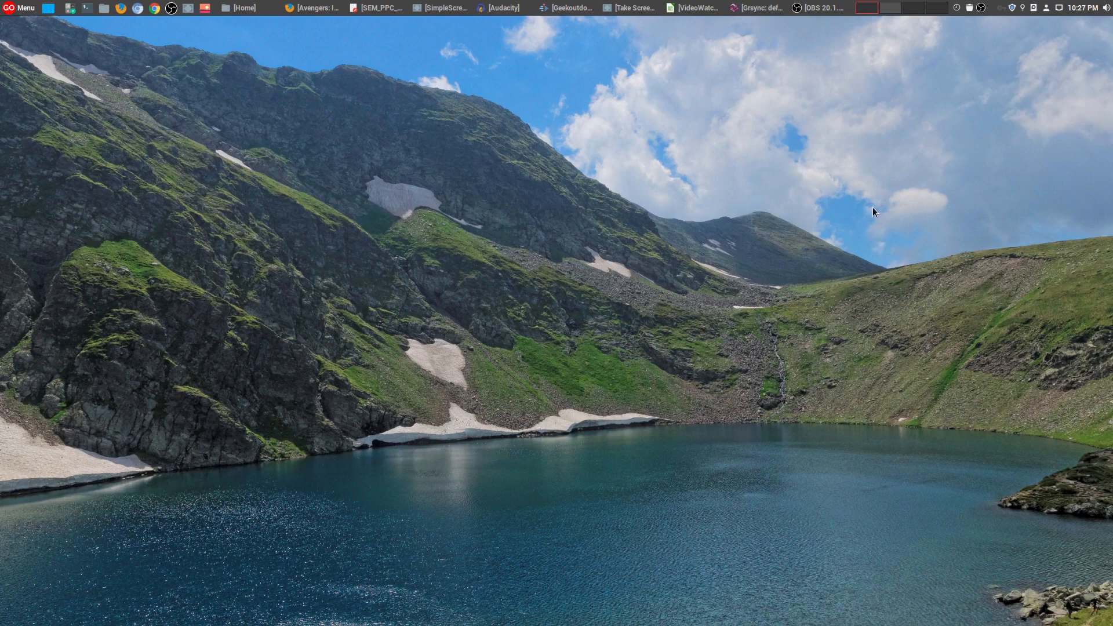
Show Grsync's default session syncing /media/Spaces/Geekoutdoors to /media/usb0, hiding and restoring its window.
left_click(755, 8)
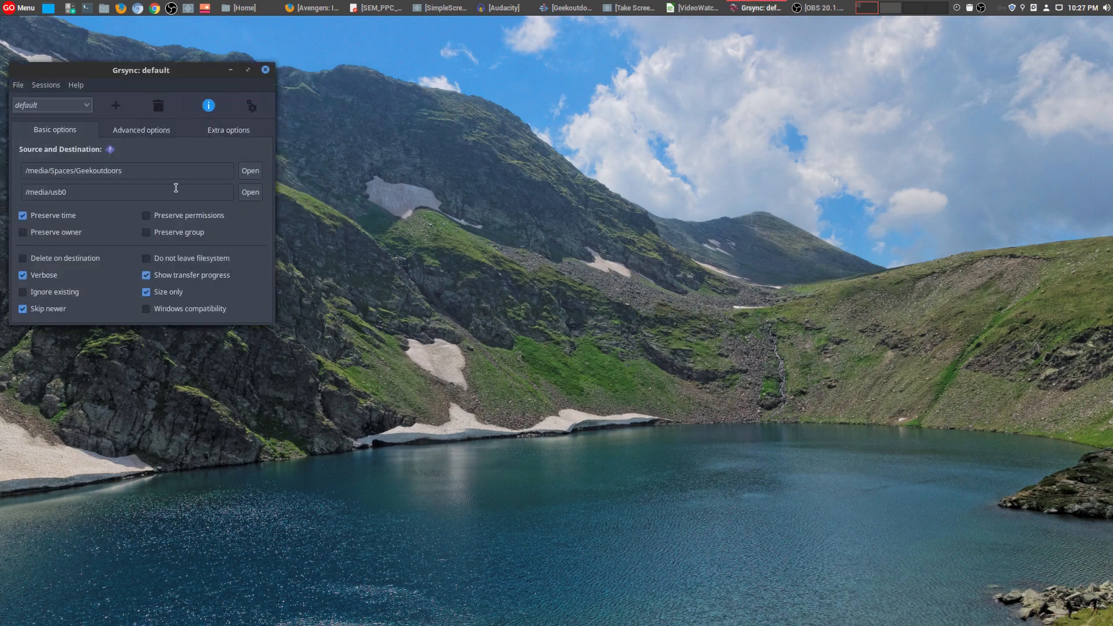
mouse_move(248, 243)
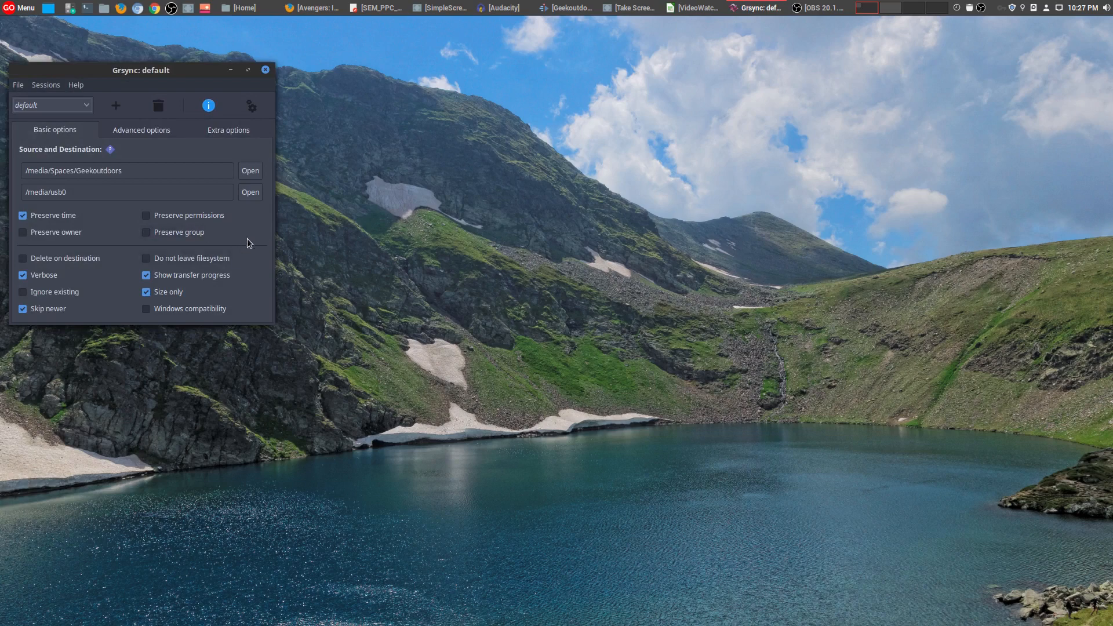
mouse_move(230, 69)
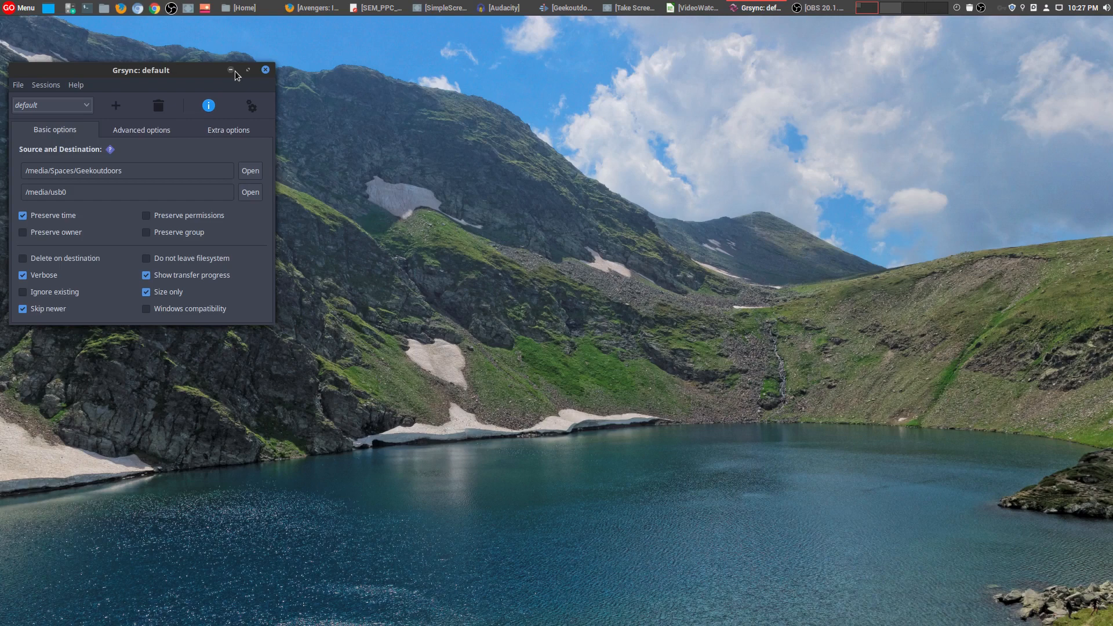
left_click(229, 69)
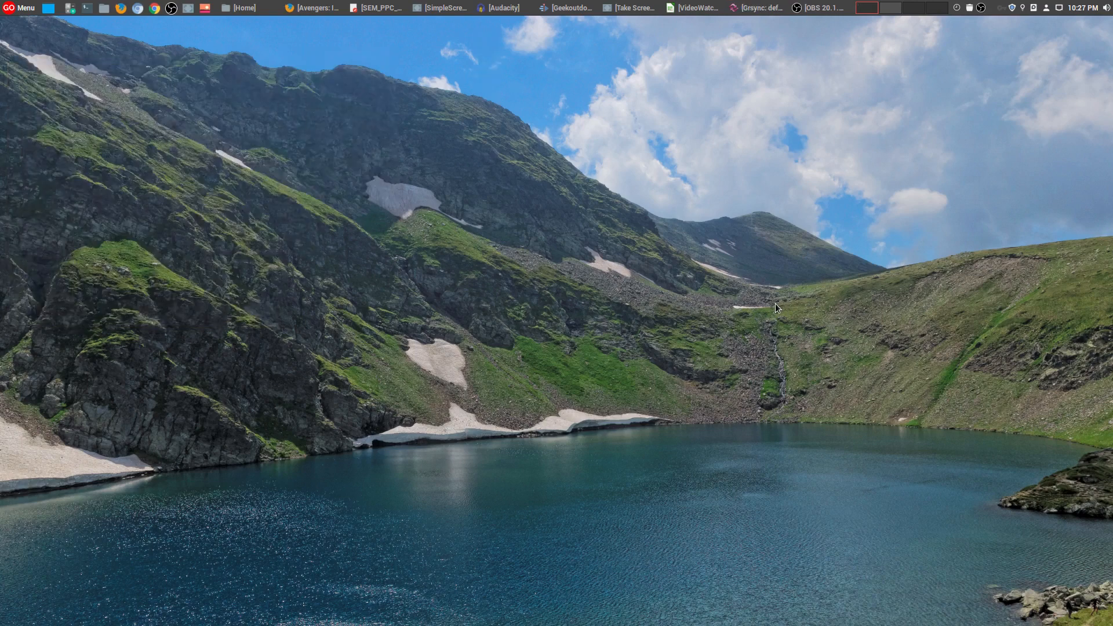
mouse_move(875, 304)
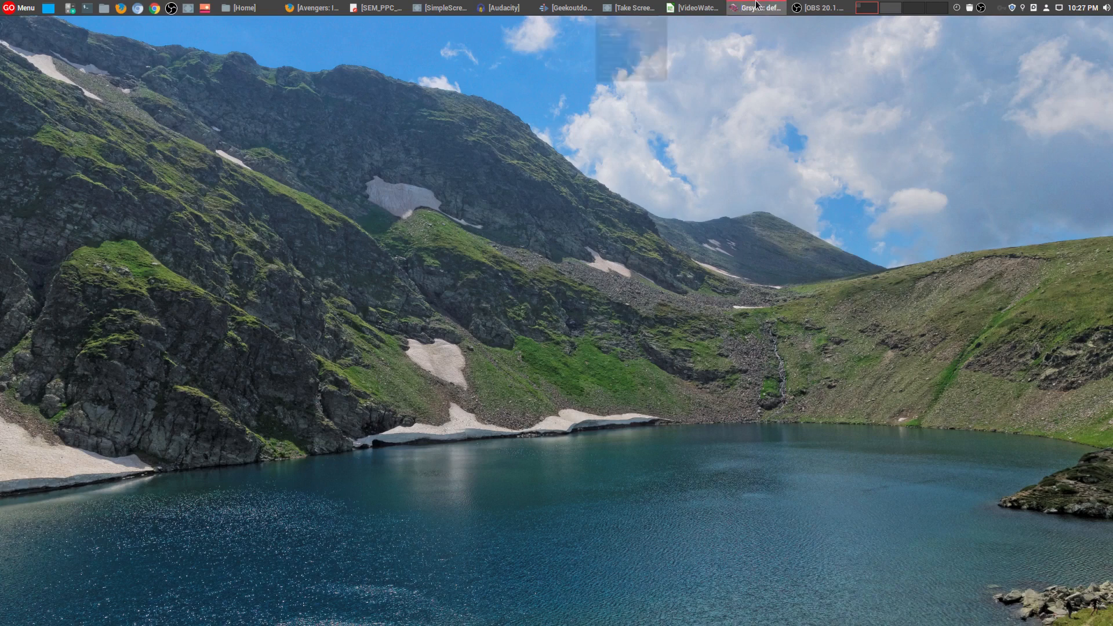
left_click(755, 8)
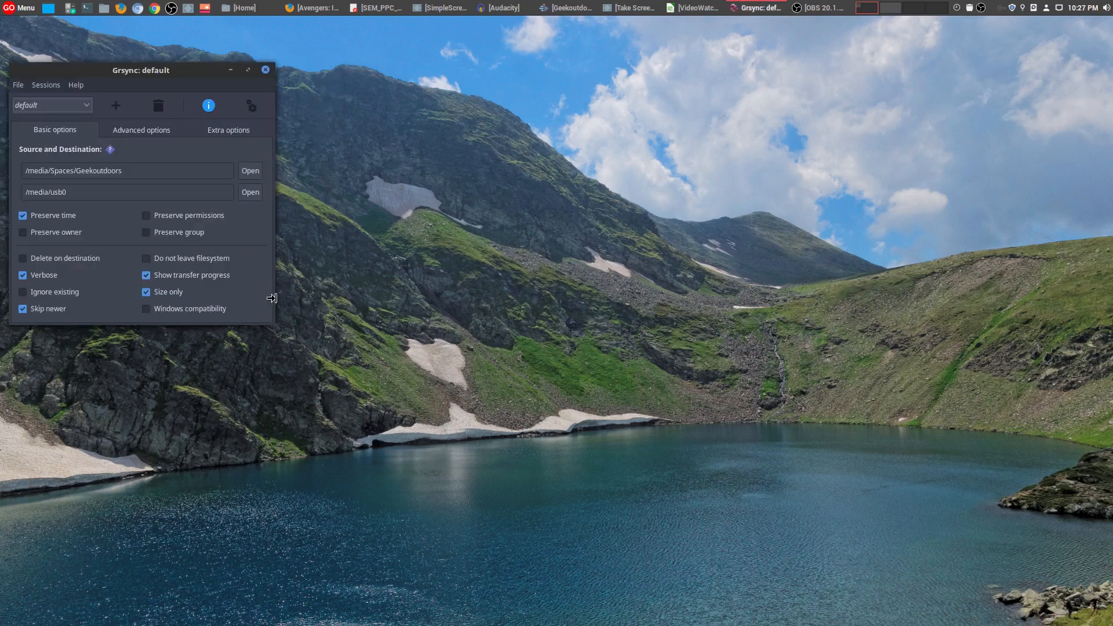